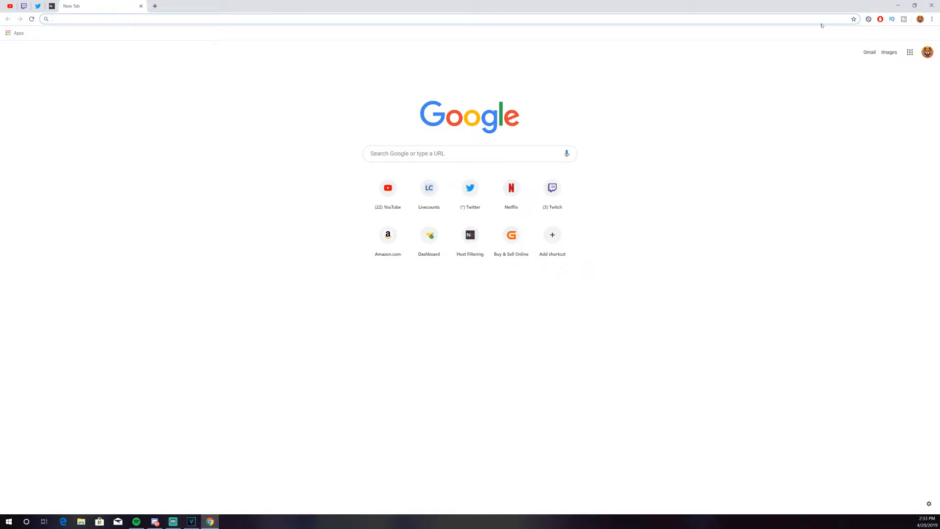
mouse_move(825, 26)
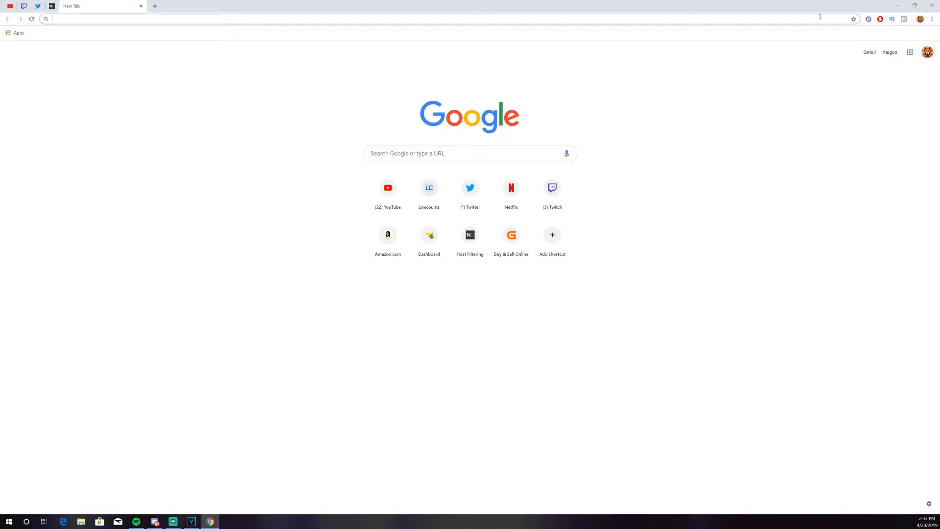
- Go to boom.tv/callofduty and load the Code Red Blackout Tournament stream page
text(boom.tv/callofduty/stream)
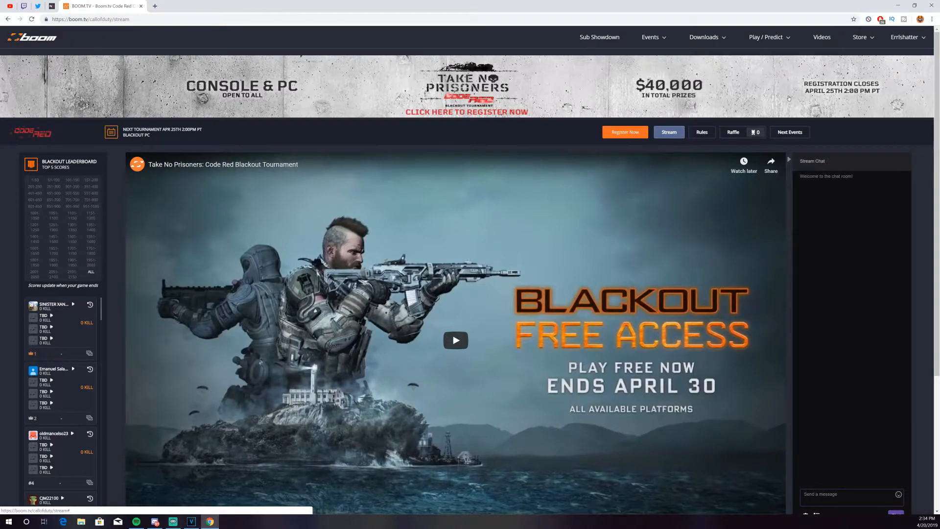
mouse_move(784, 100)
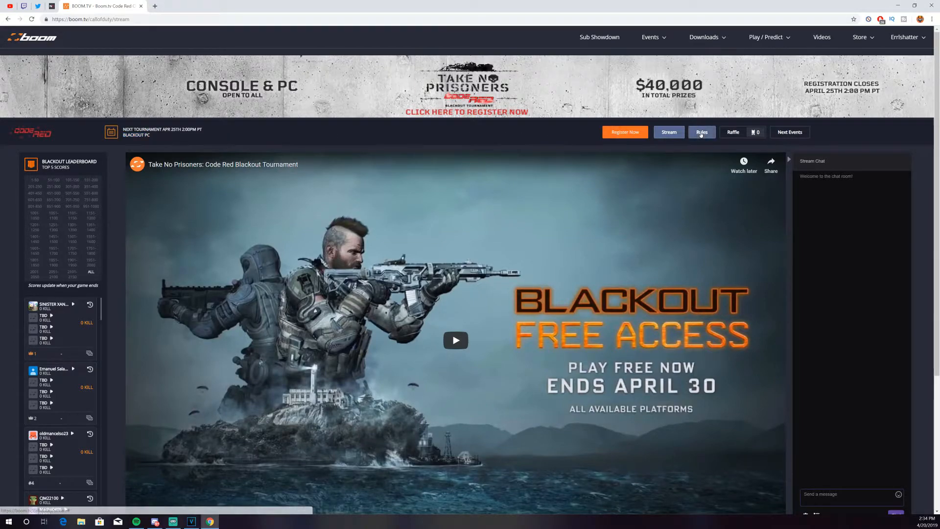
- View the tournament Rules page with general rules, how to win and PC registration steps
click(702, 132)
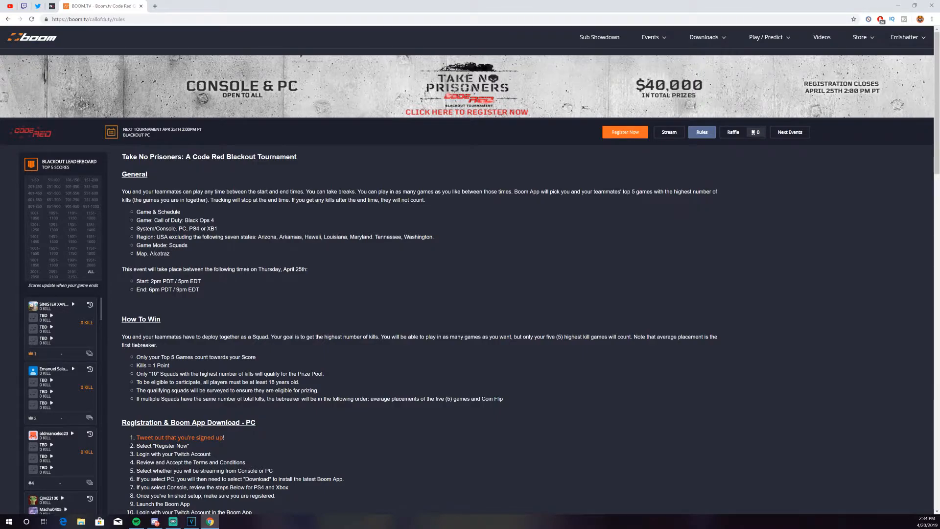
double_click(418, 236)
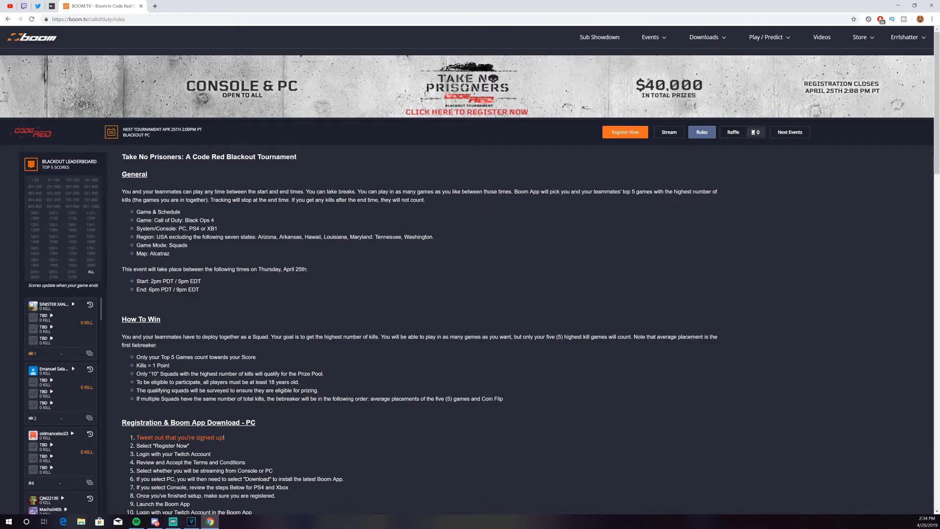
mouse_move(533, 182)
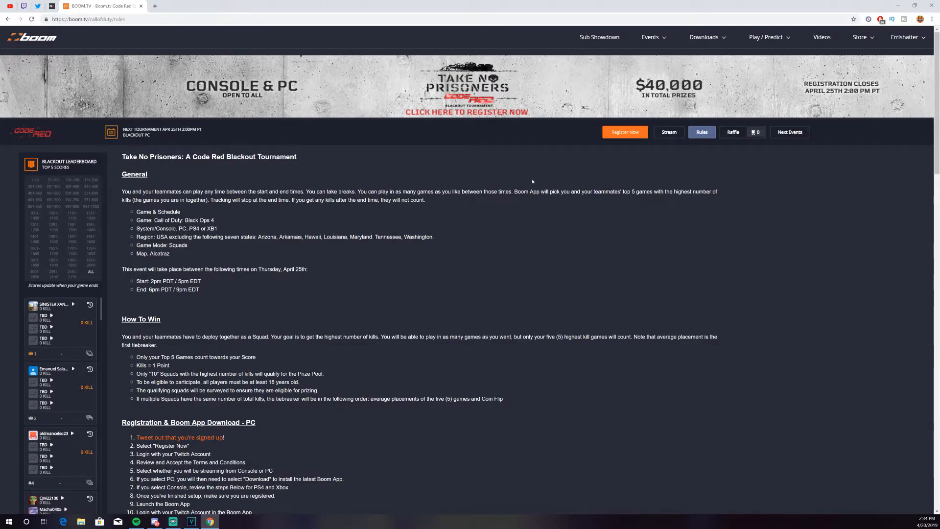
mouse_move(623, 169)
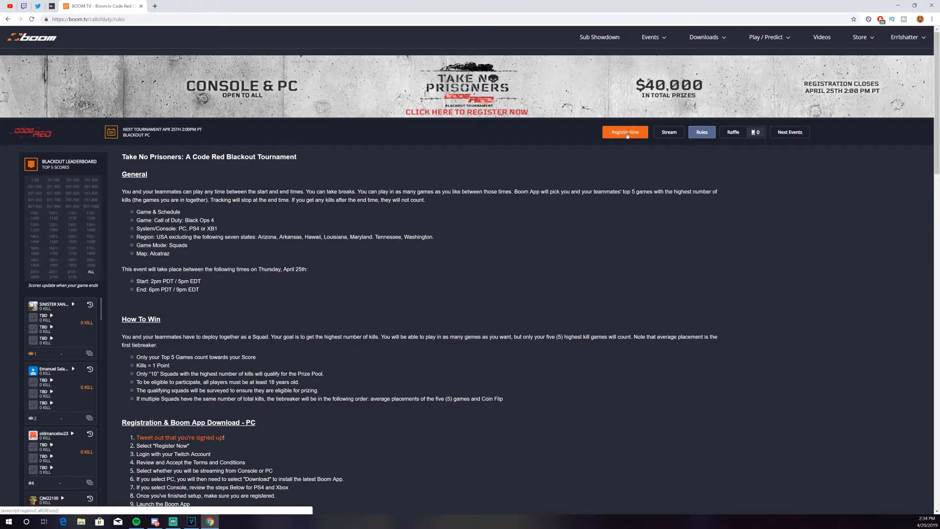
- Start Register Now and tick 'I have read and agree to the terms and conditions'
click(624, 133)
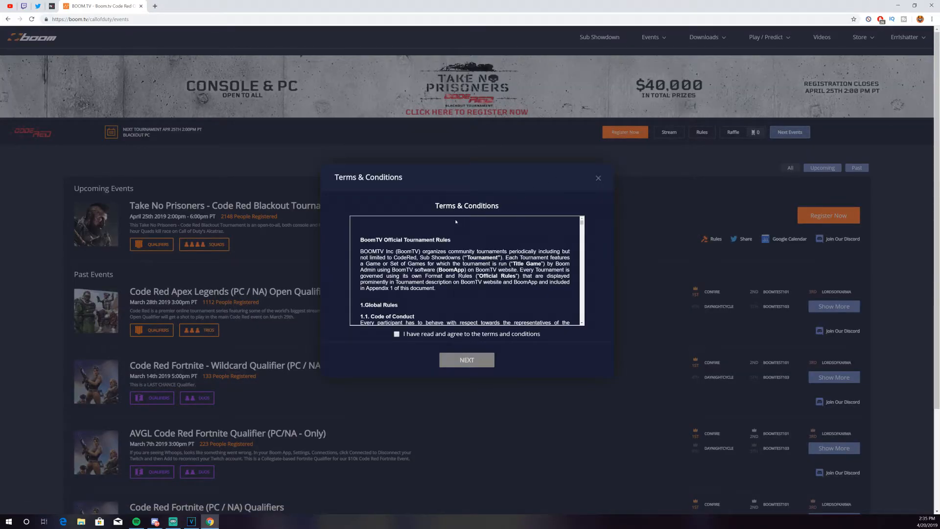
click(397, 334)
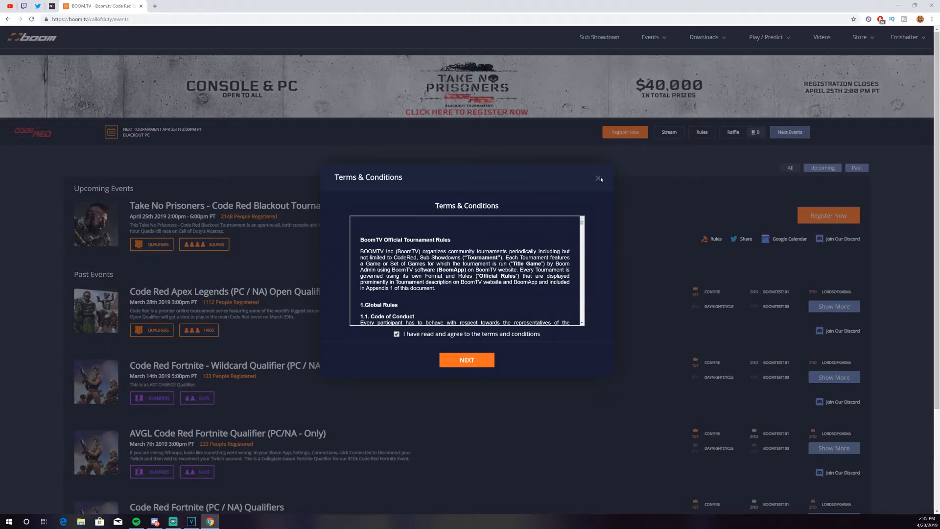
- Dismiss the Terms & Conditions dialog, leaving the Next Events page with the upcoming tournament
click(597, 179)
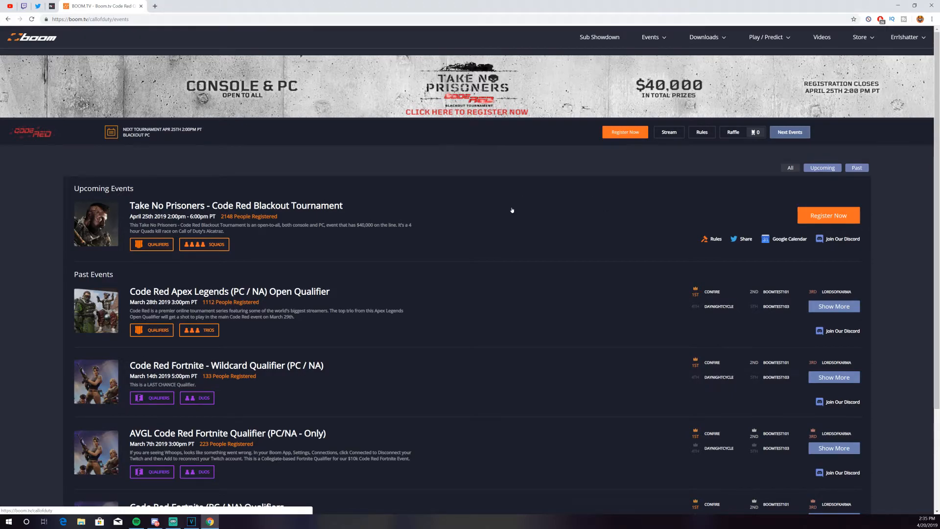
mouse_move(514, 214)
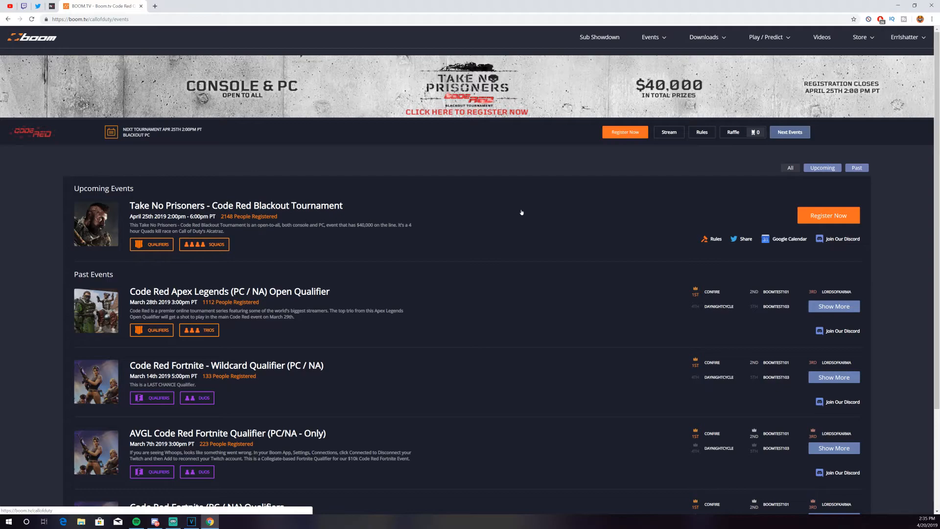
mouse_move(523, 213)
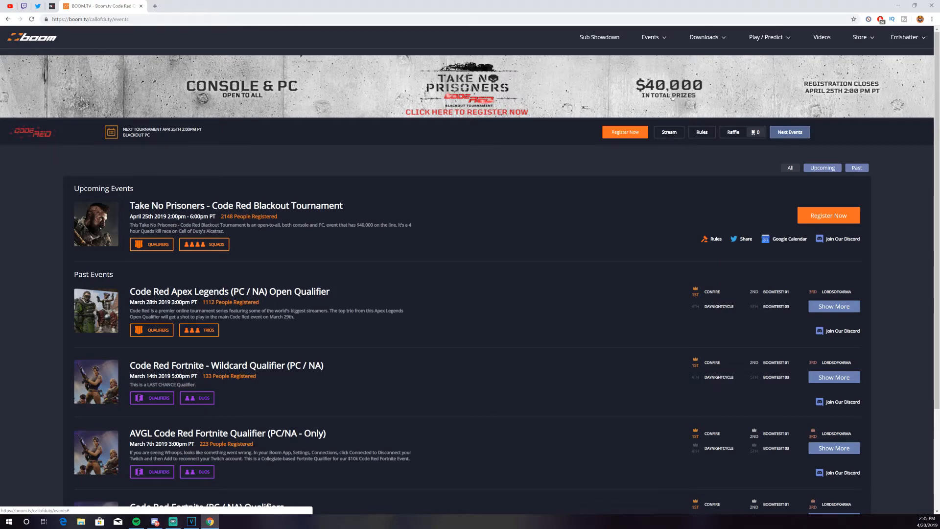
mouse_move(673, 97)
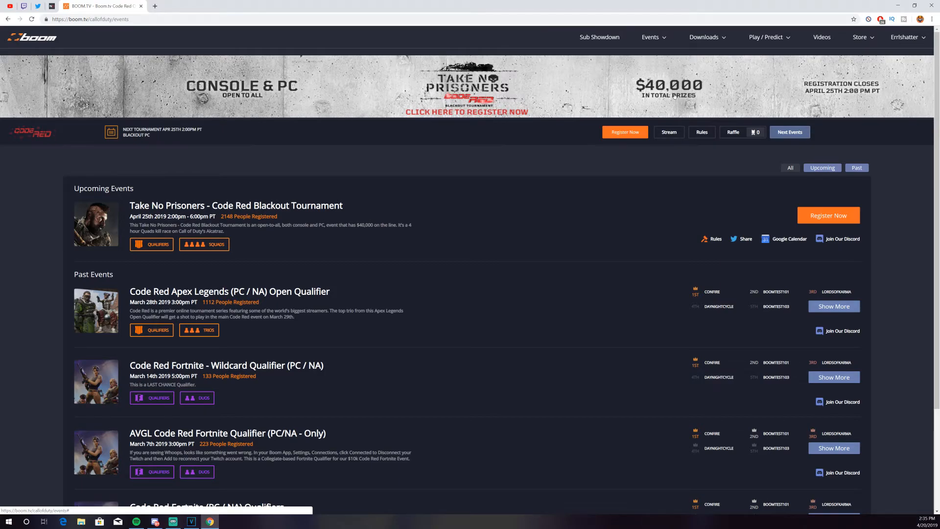